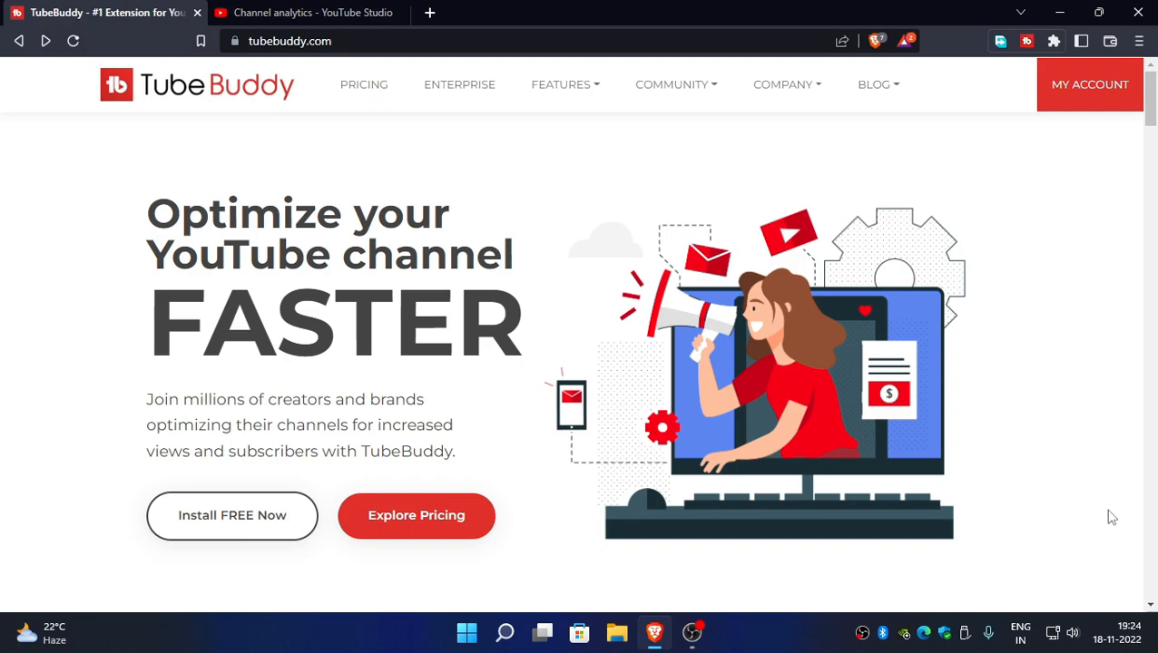
mouse_move(664, 400)
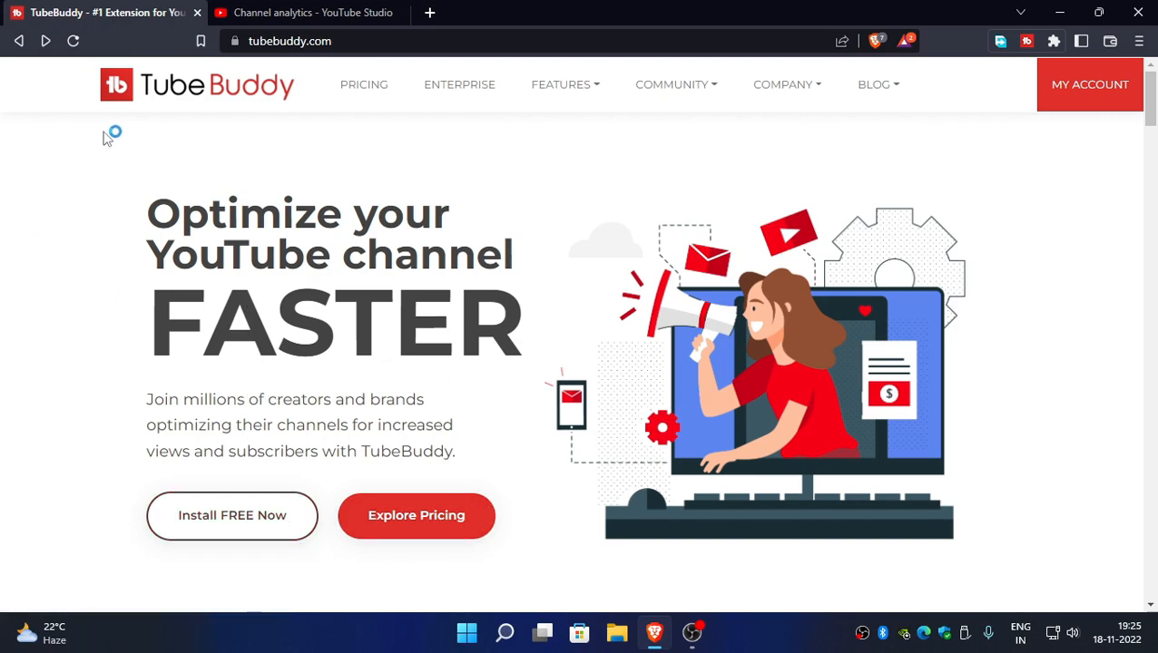
mouse_move(69, 508)
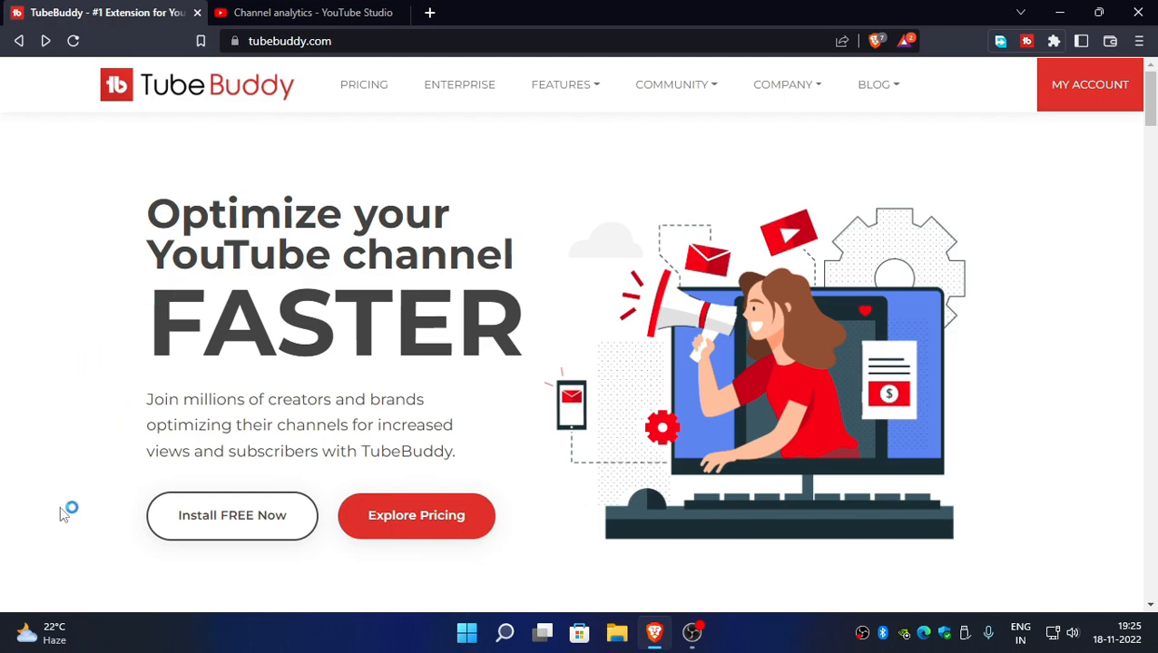
Step: Open the Enterprise page, choose Request a Demo and scroll to the empty booking form
left_click(231, 516)
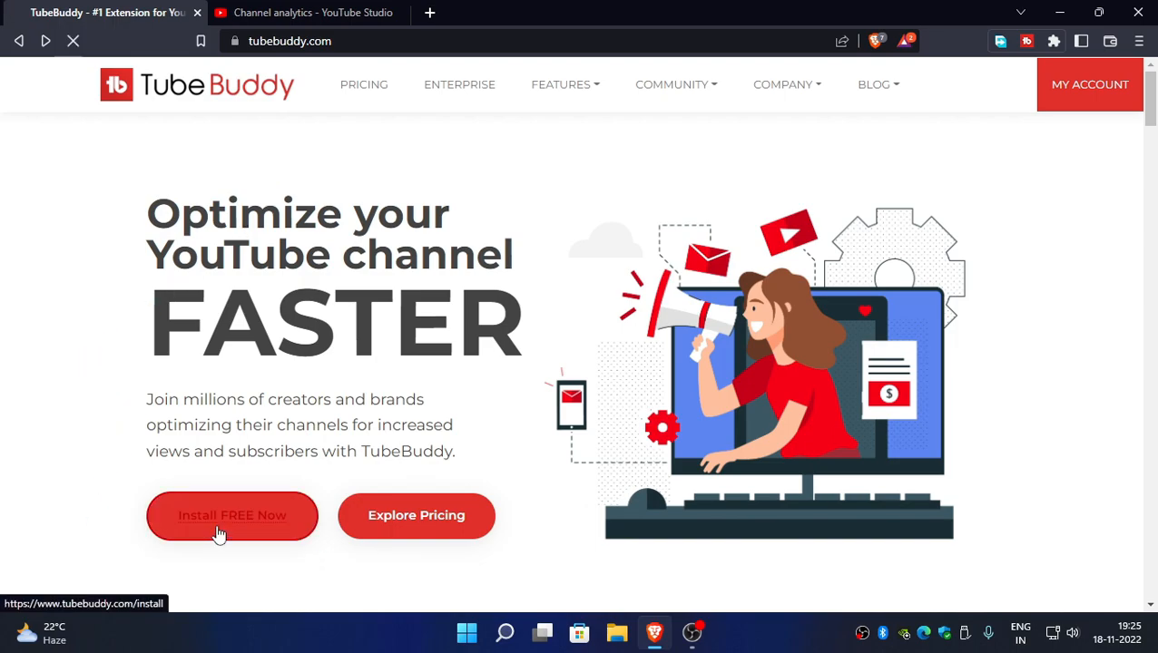
left_click(232, 515)
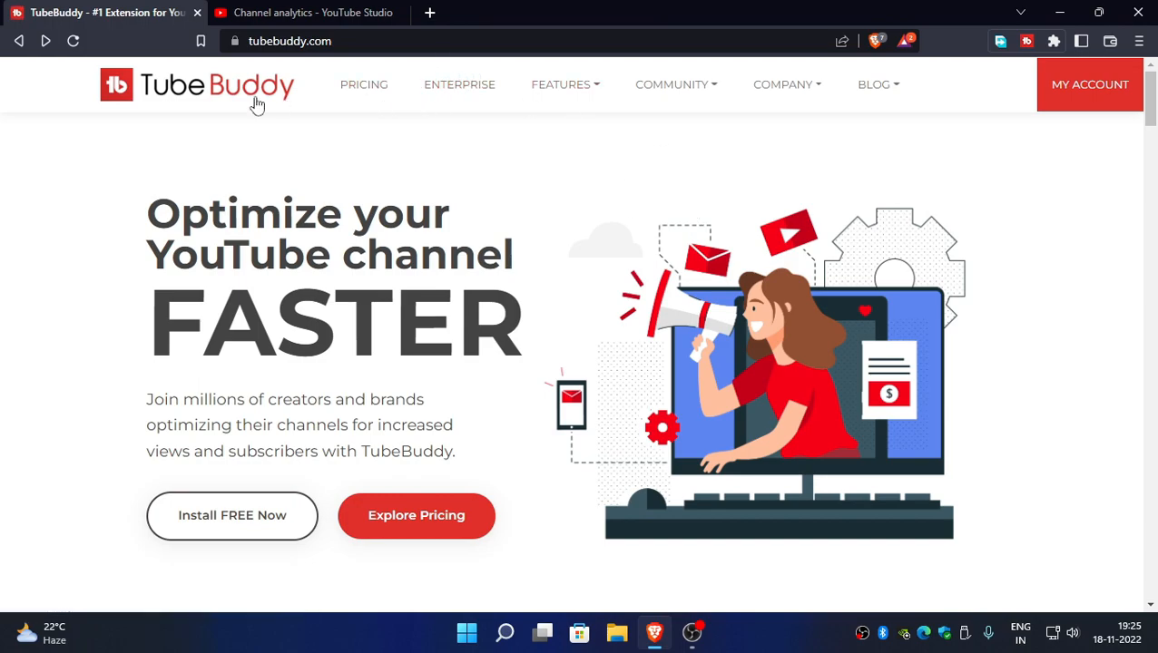
left_click(459, 85)
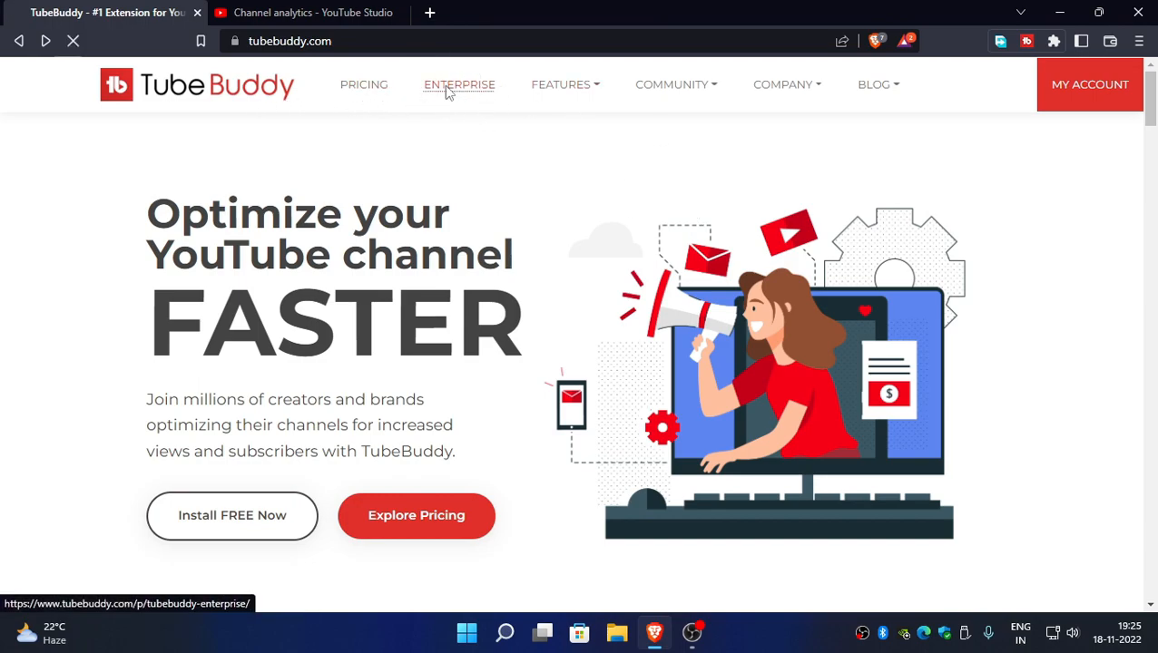
left_click(459, 84)
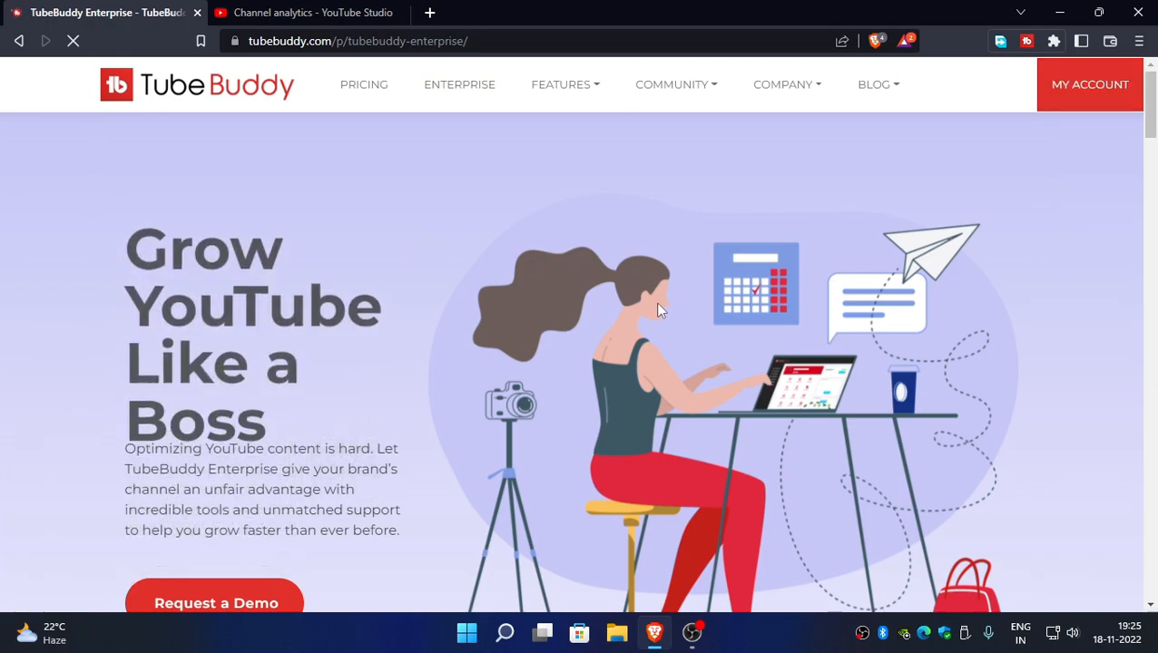
scroll("down", 3)
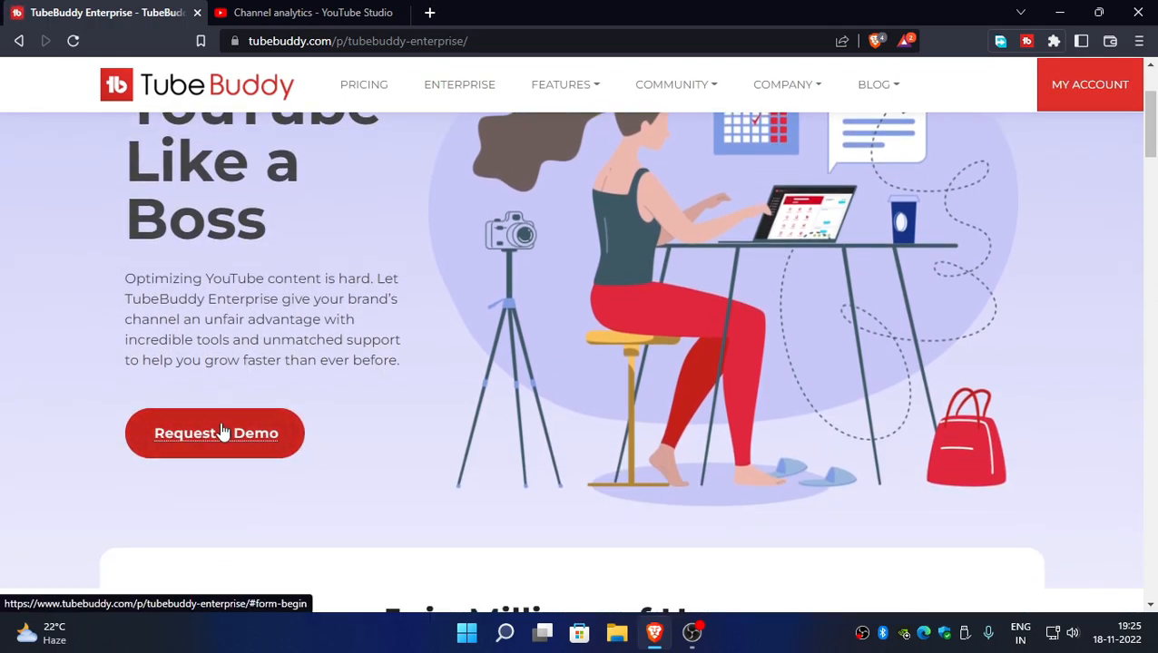
left_click(216, 433)
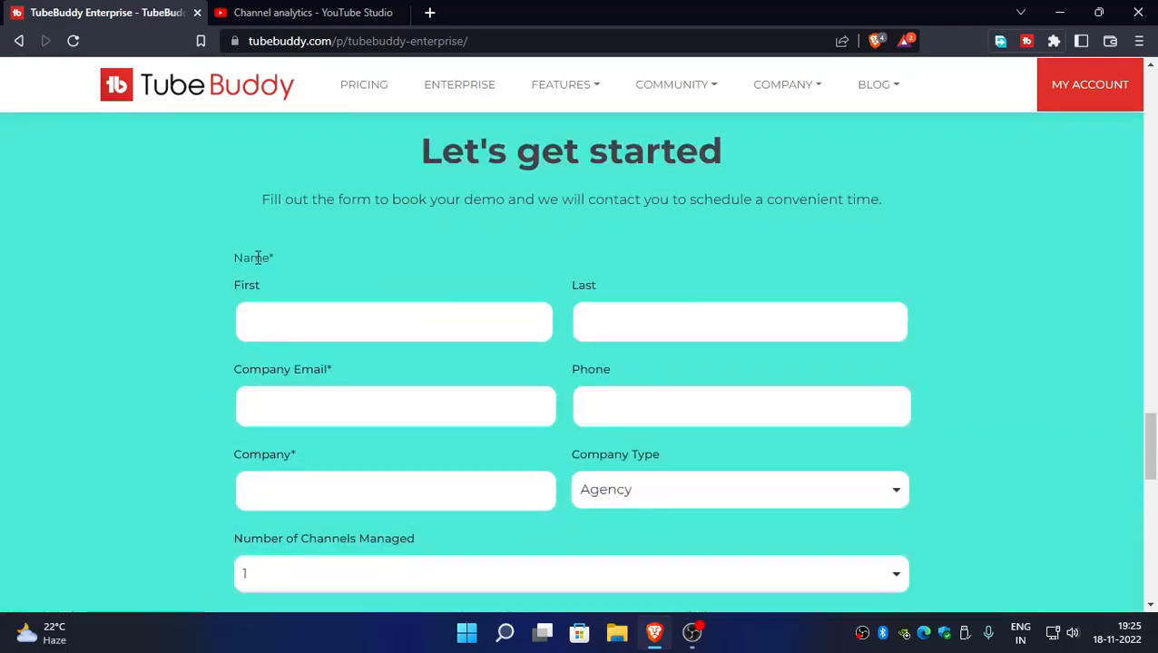
scroll("down", 3)
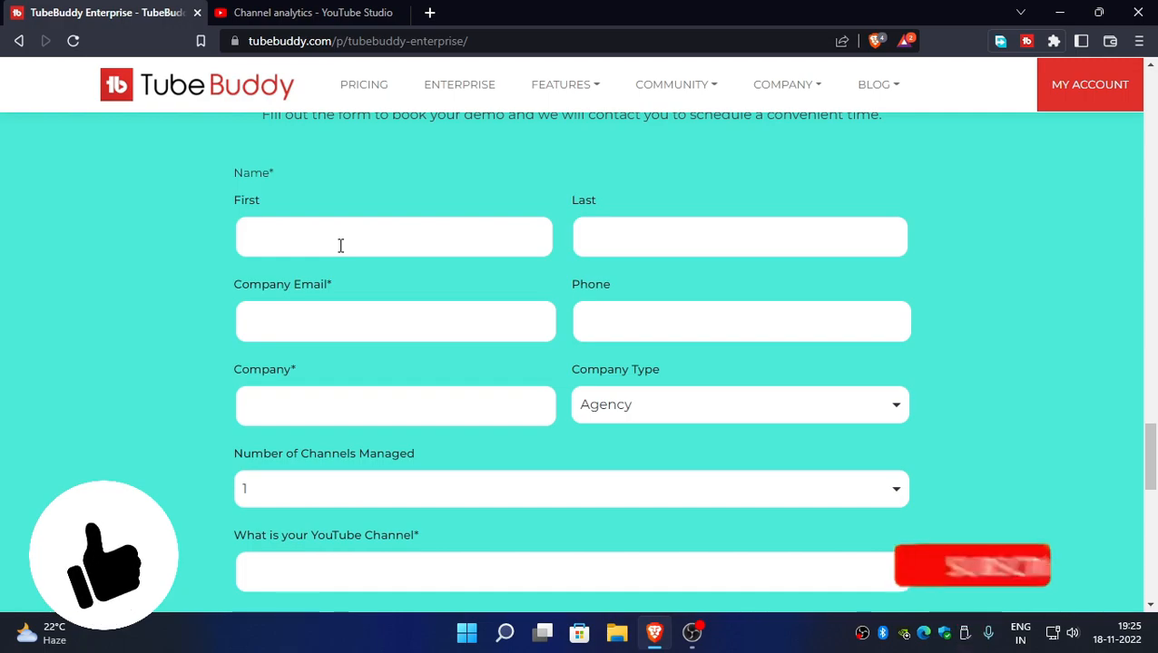
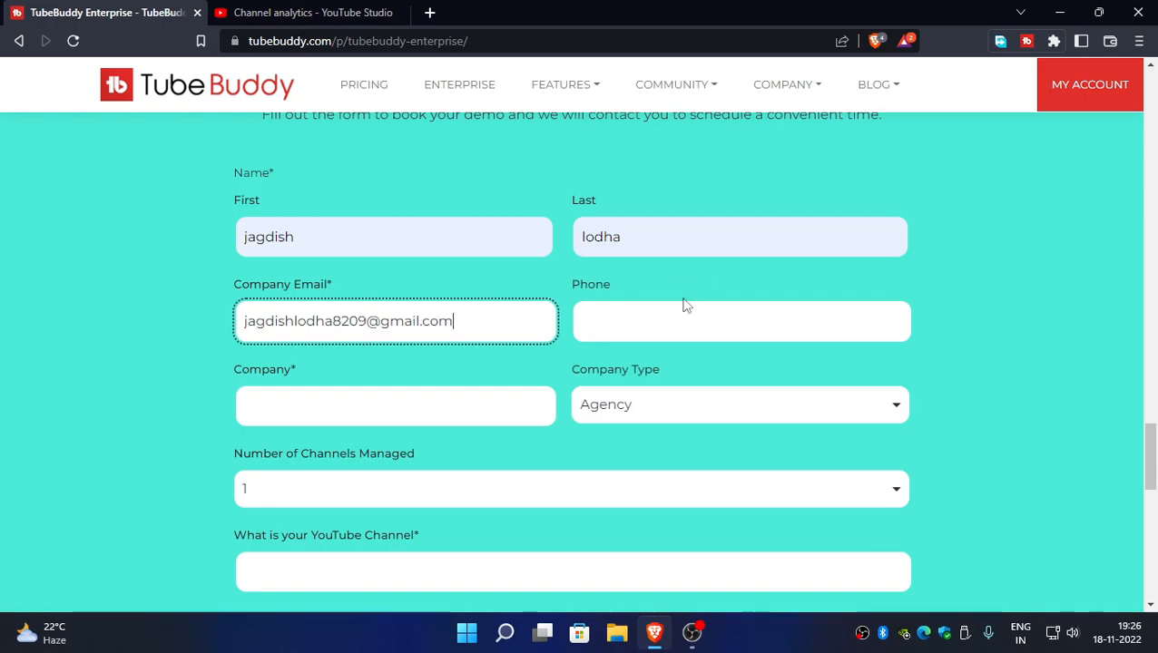
left_click(740, 322)
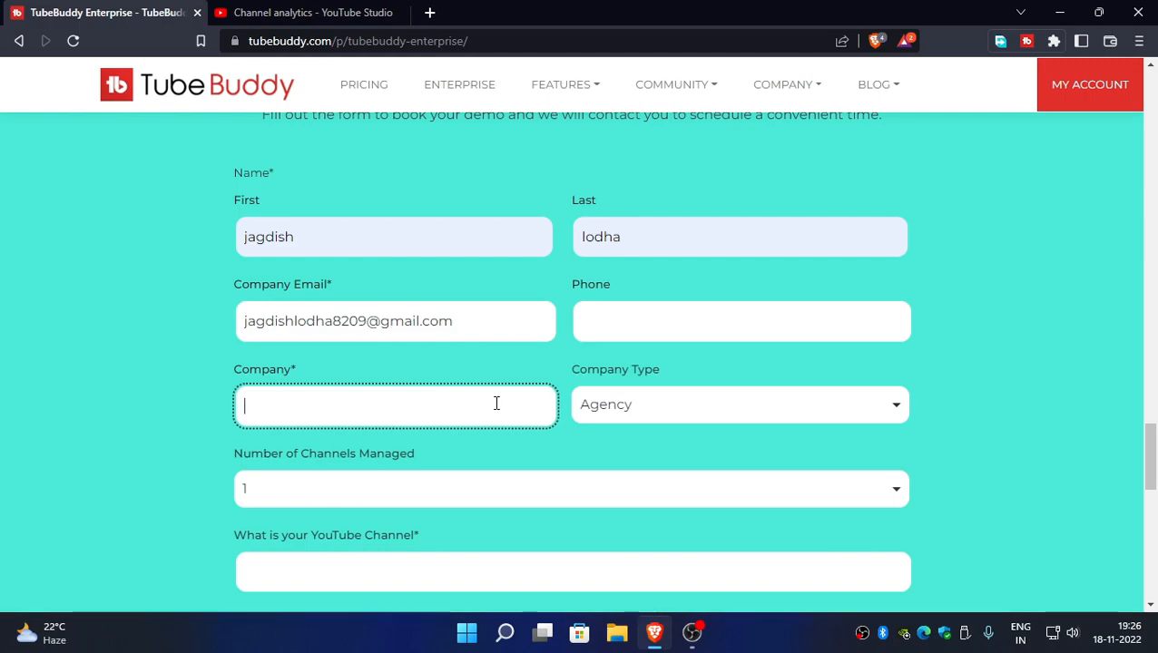
Step: Type the company name into the demo form's Company field
type("yt")
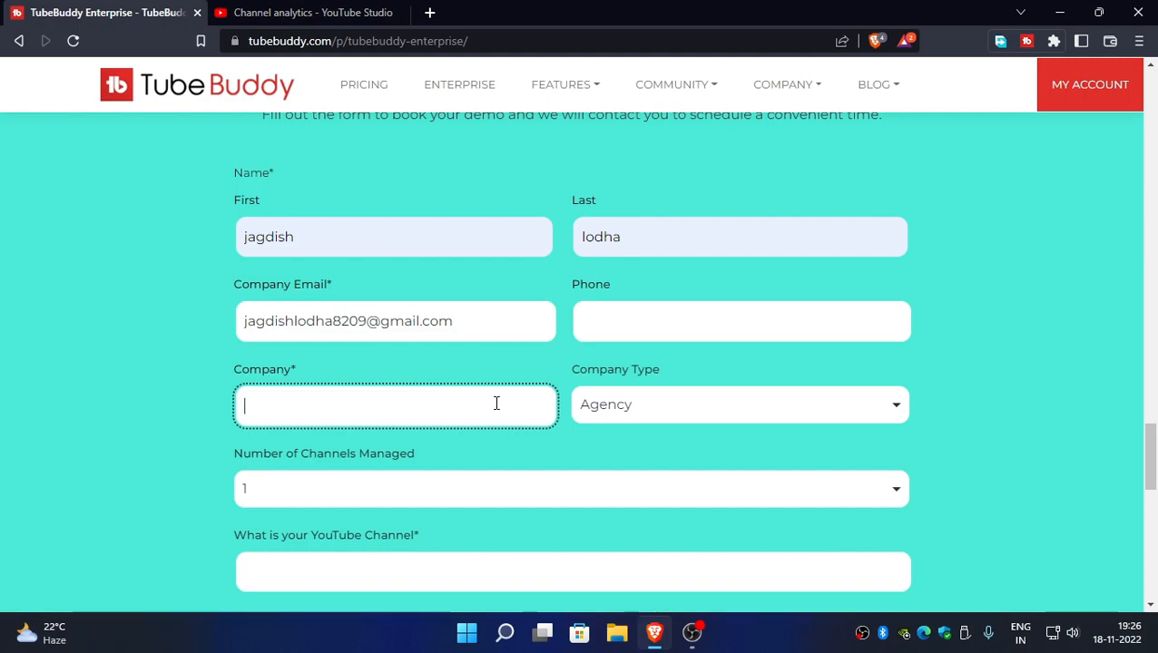
type("jack t")
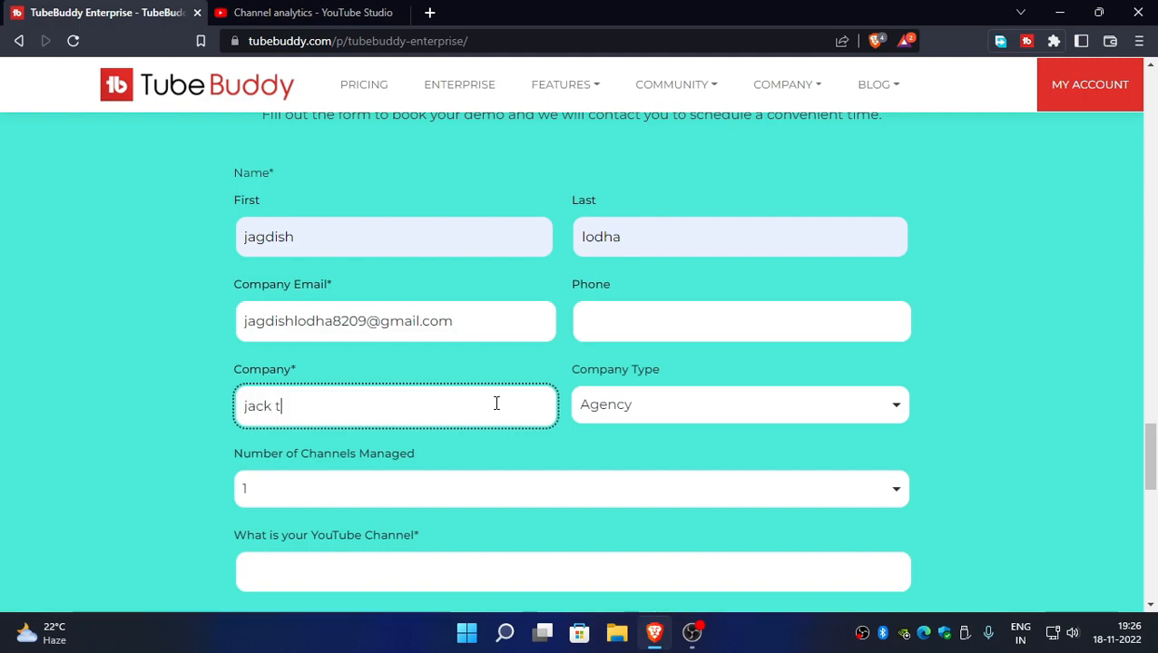
type("ech")
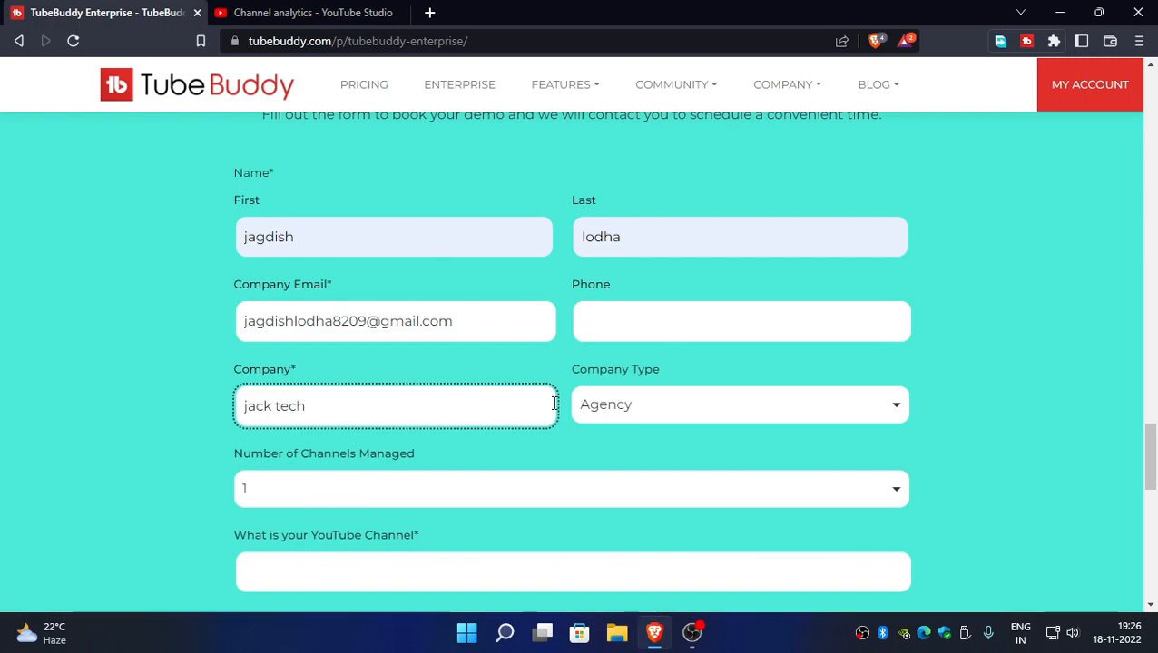
Step: Set company type to YouTube Network and start answering the YouTube channel question
left_click(738, 404)
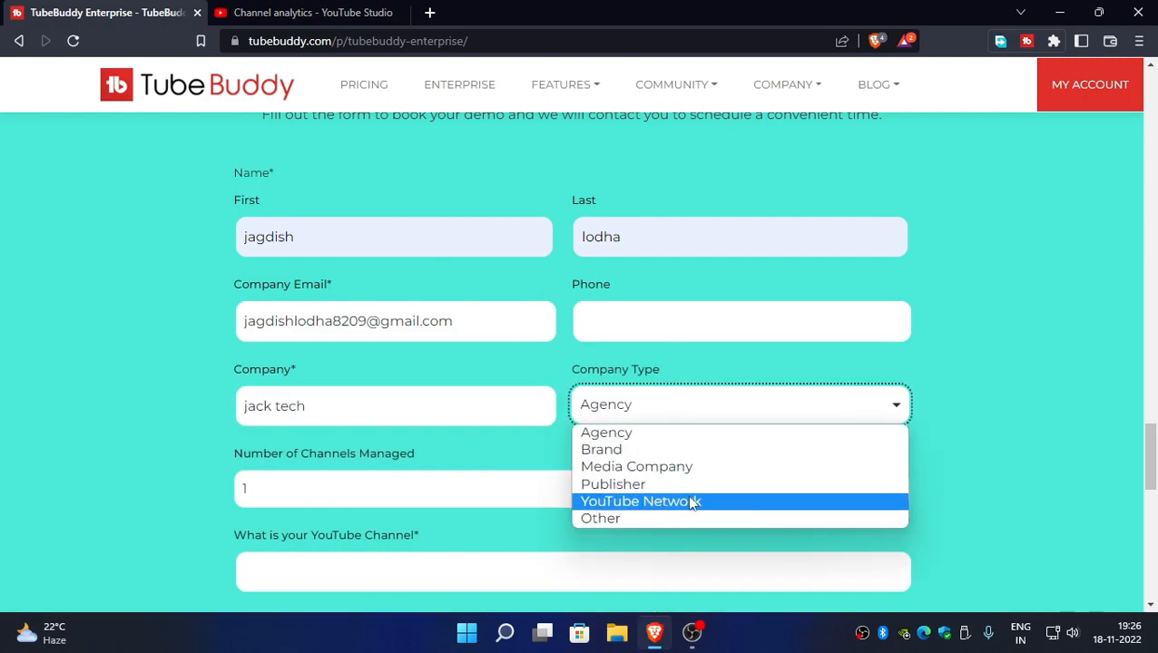
left_click(640, 501)
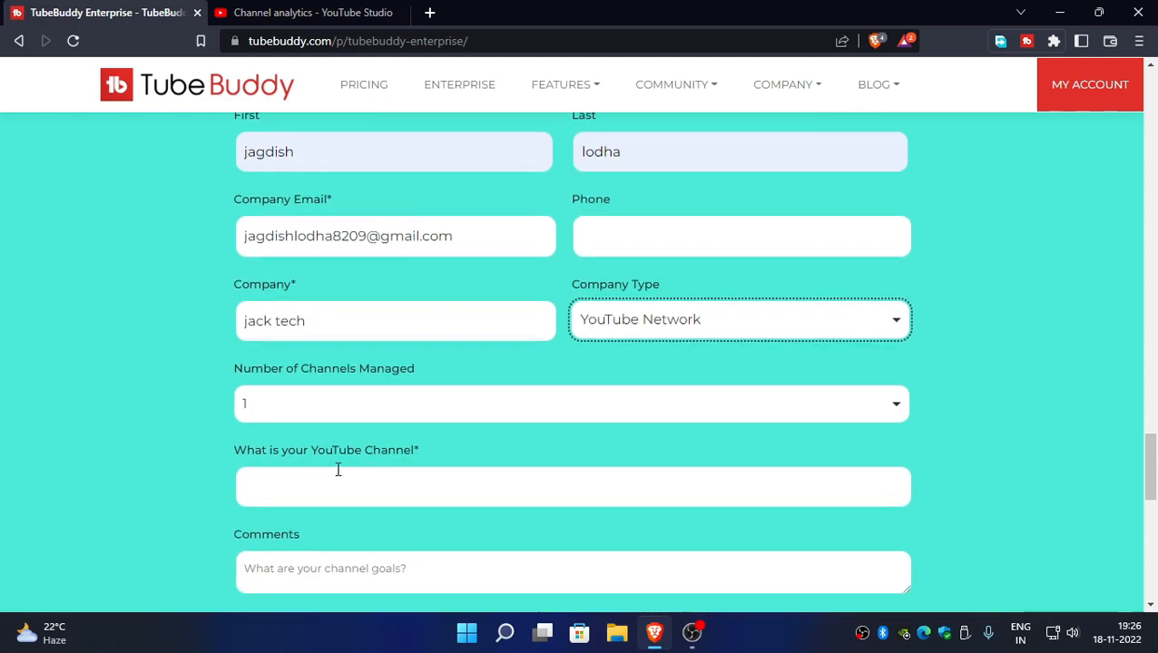
mouse_move(282, 416)
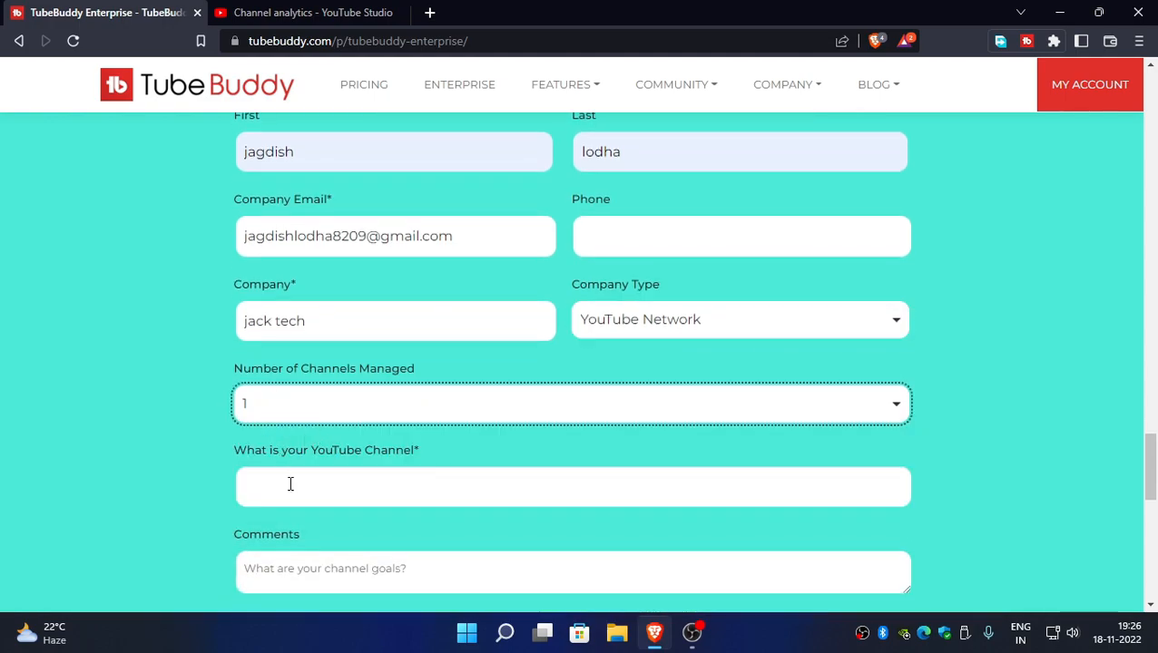
left_click(573, 487)
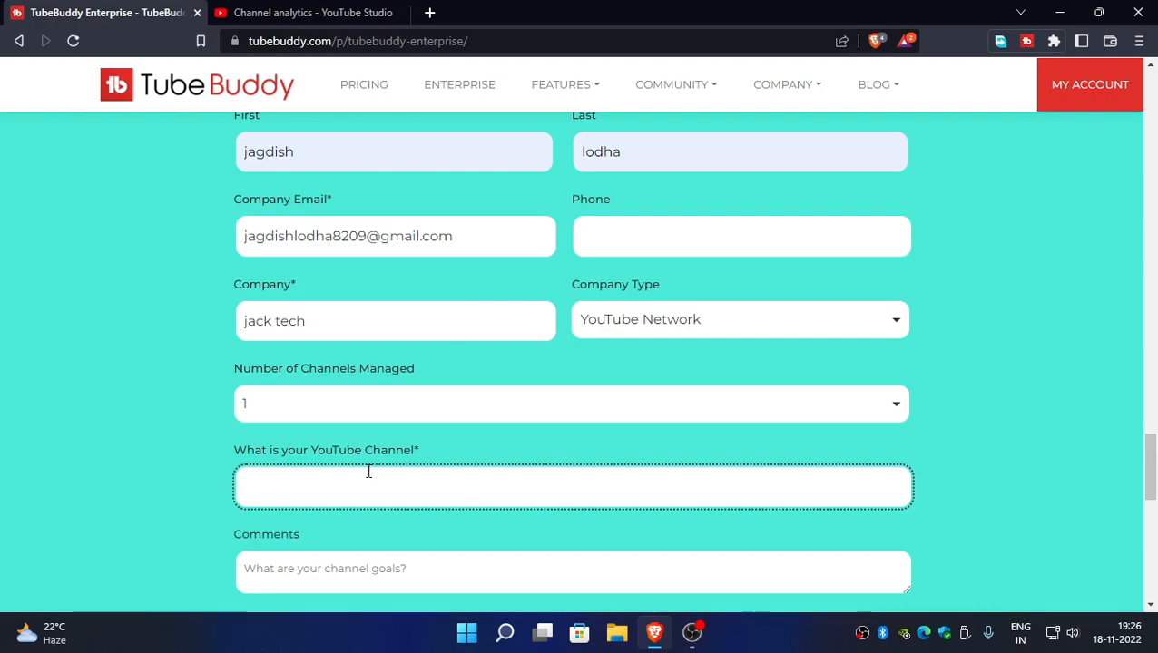
type("jack tech")
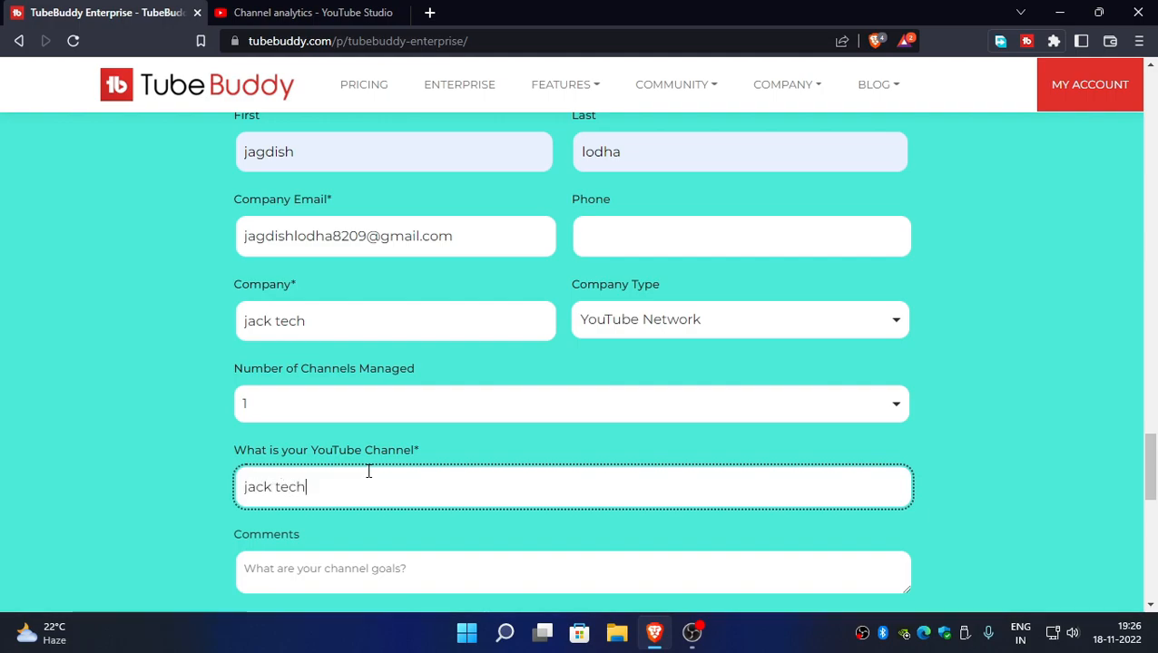
scroll("down", 3)
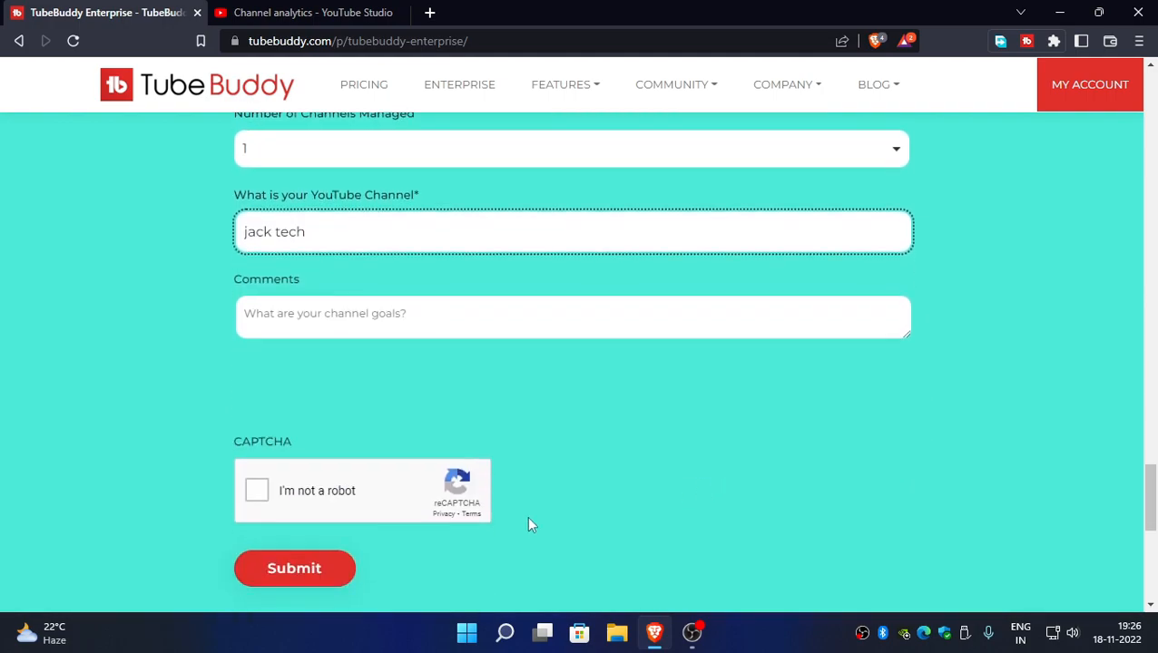
Step: Pass the reCAPTCHA palm tree image check and submit the demo request
left_click(257, 490)
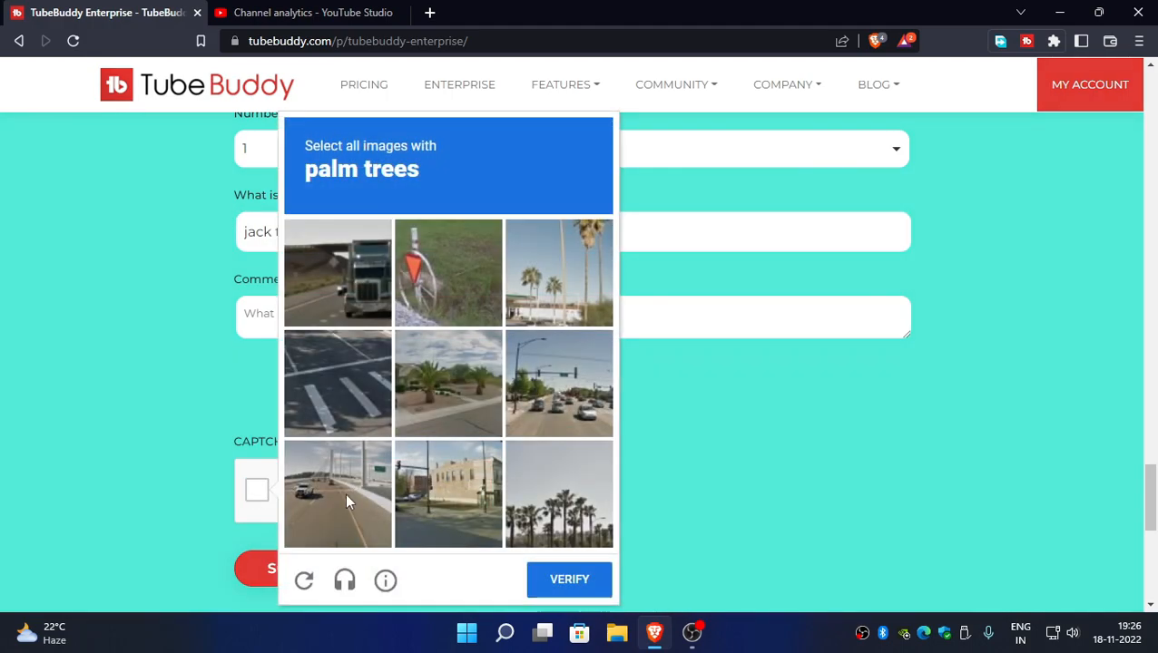
mouse_move(332, 189)
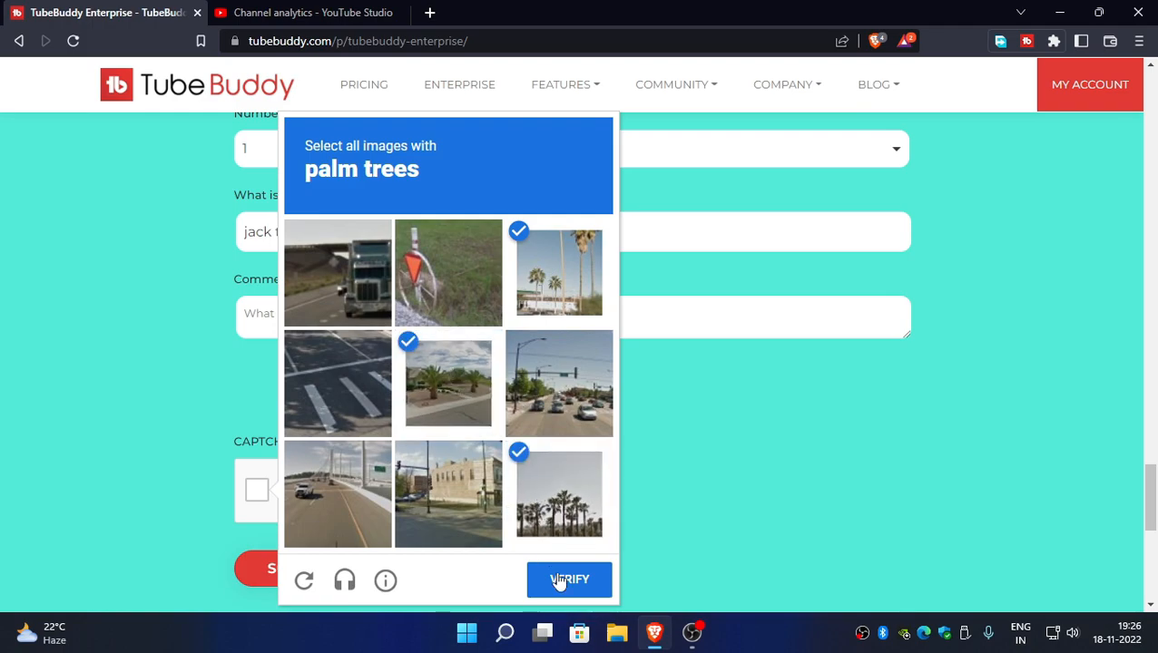
left_click(569, 580)
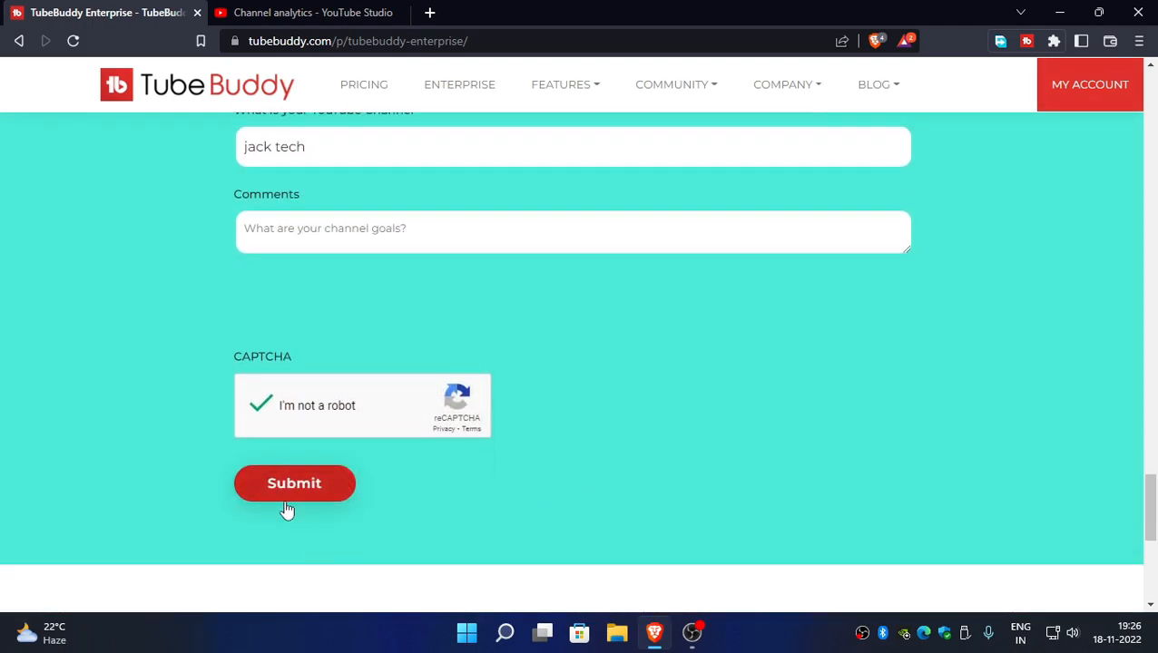
left_click(295, 483)
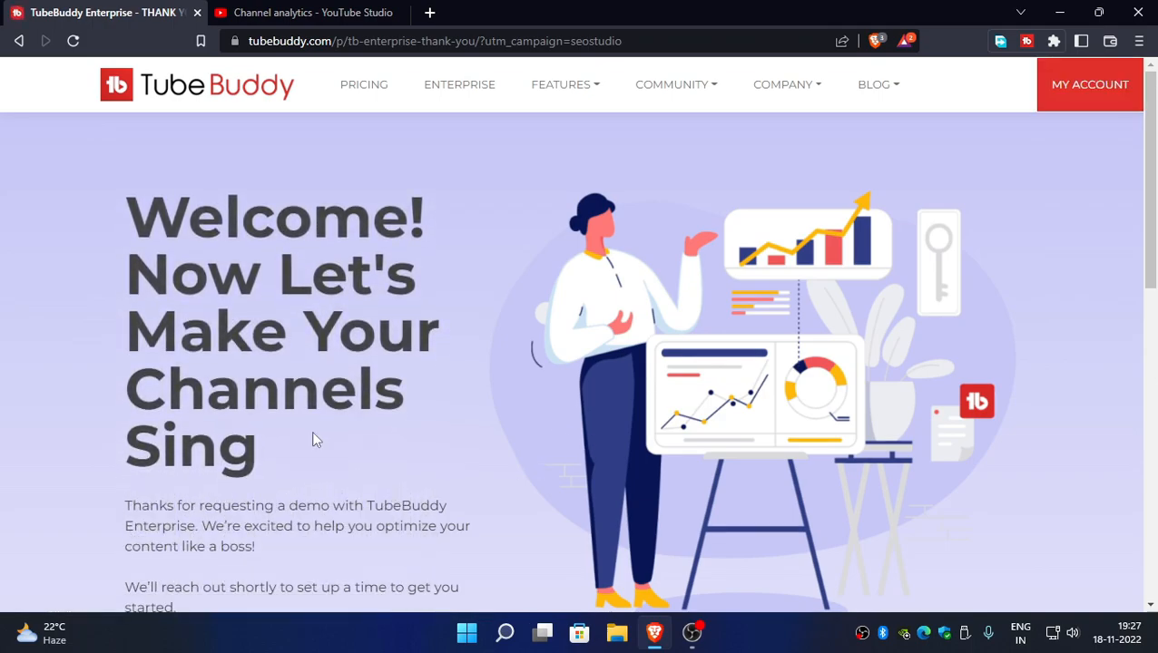
Step: Choose Get Started Today for the free 30-day Enterprise trial
scroll("down", 3)
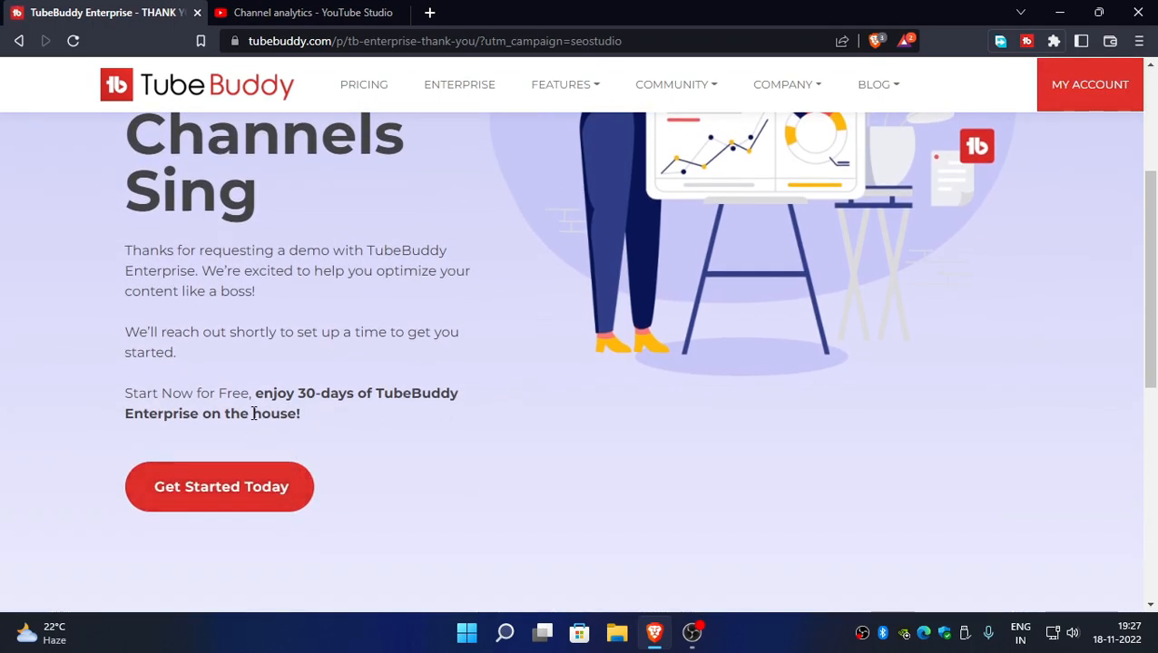
mouse_move(436, 408)
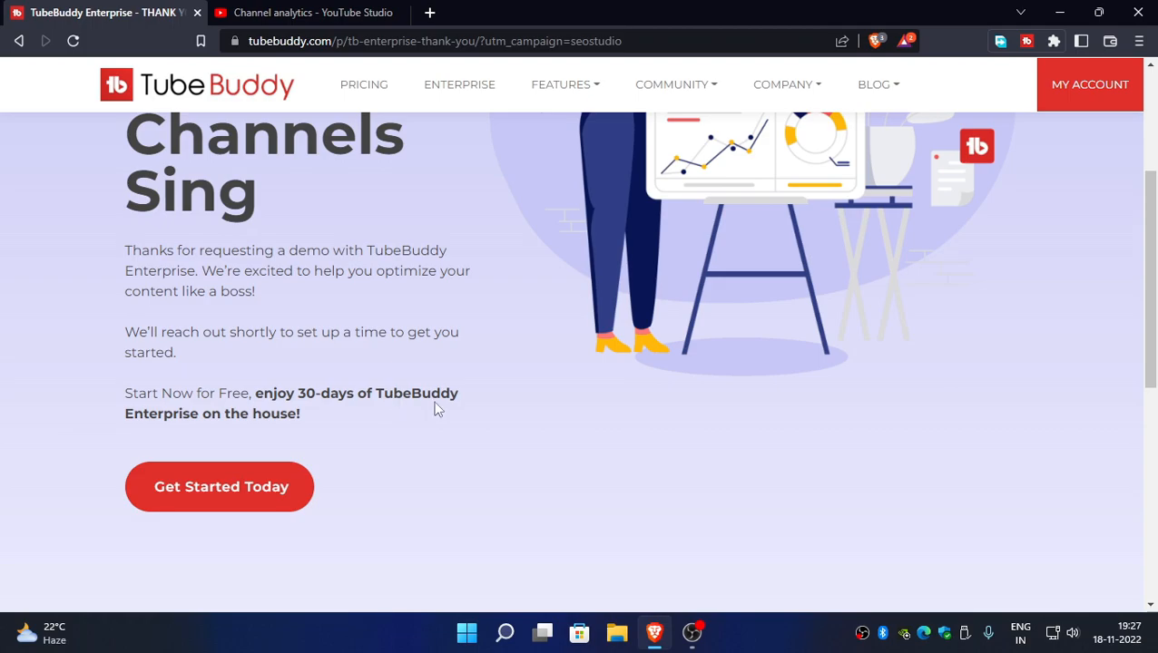
mouse_move(245, 497)
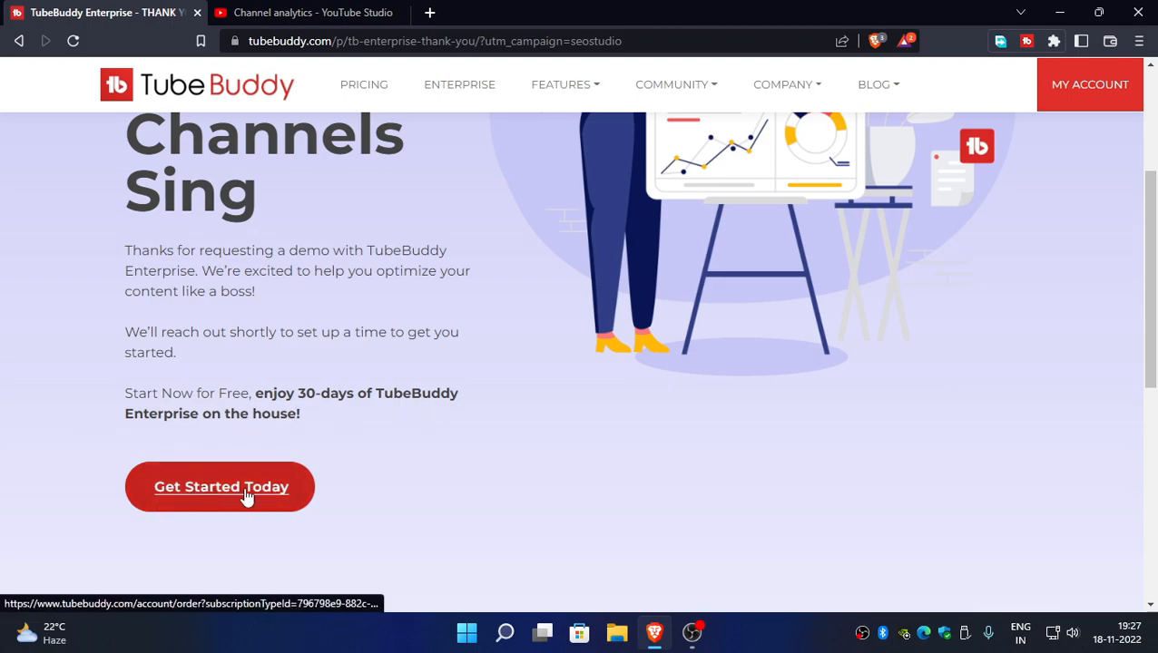
left_click(220, 487)
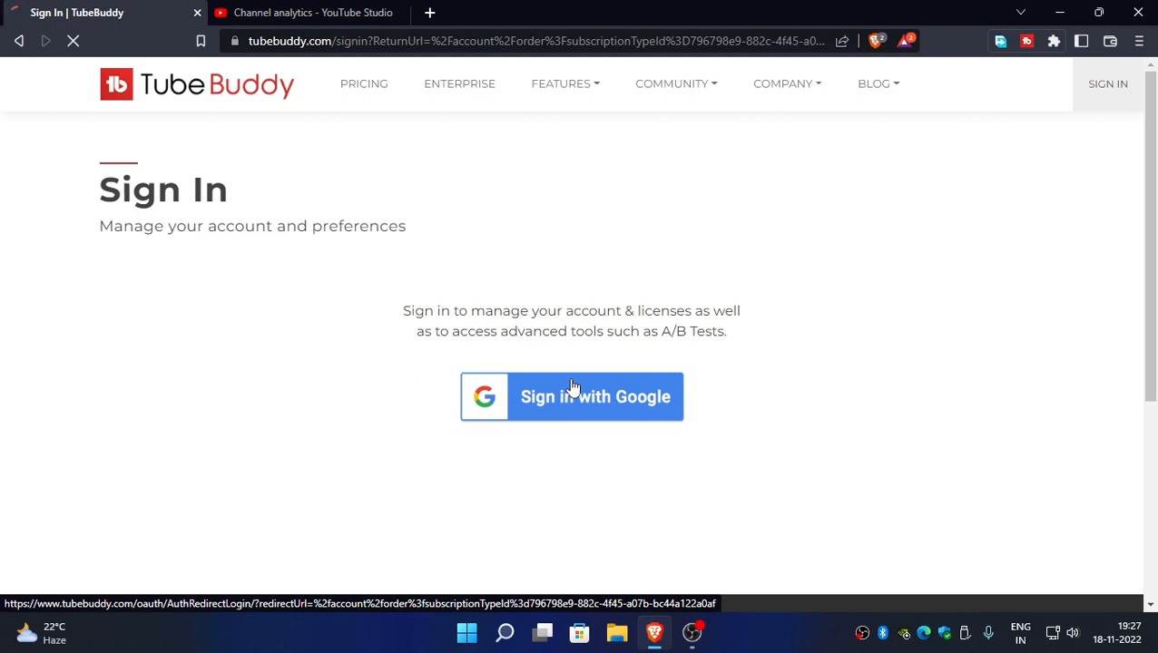
Step: Sign in with Google and pick + Add Channel in the Channel Missing dialog
left_click(570, 397)
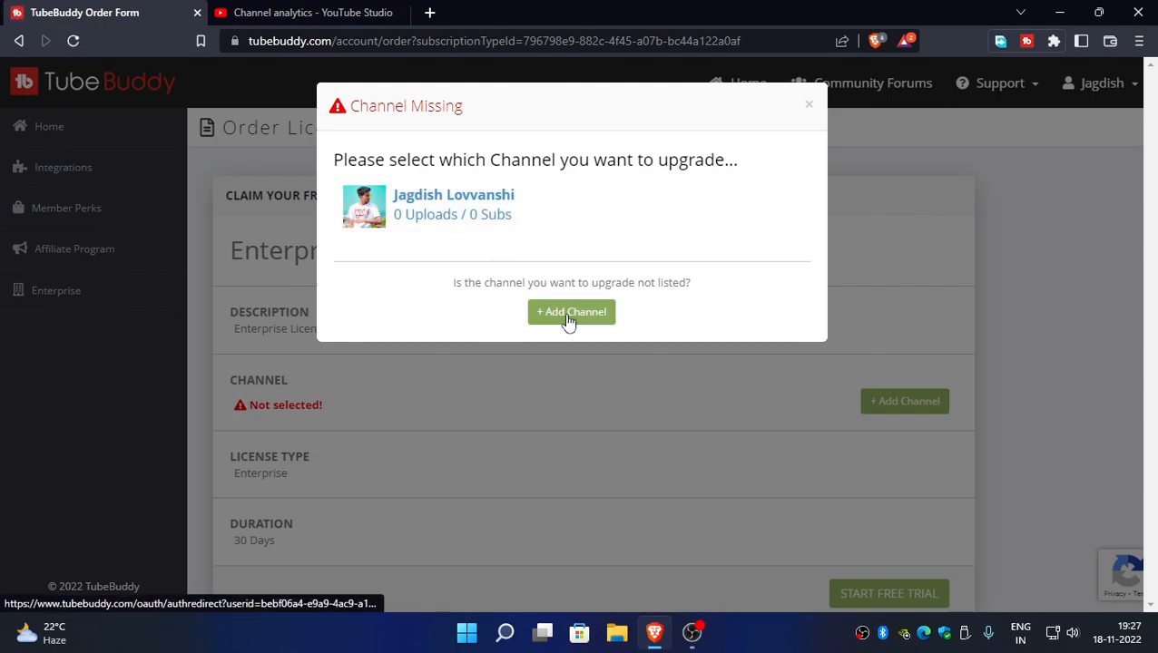
left_click(571, 312)
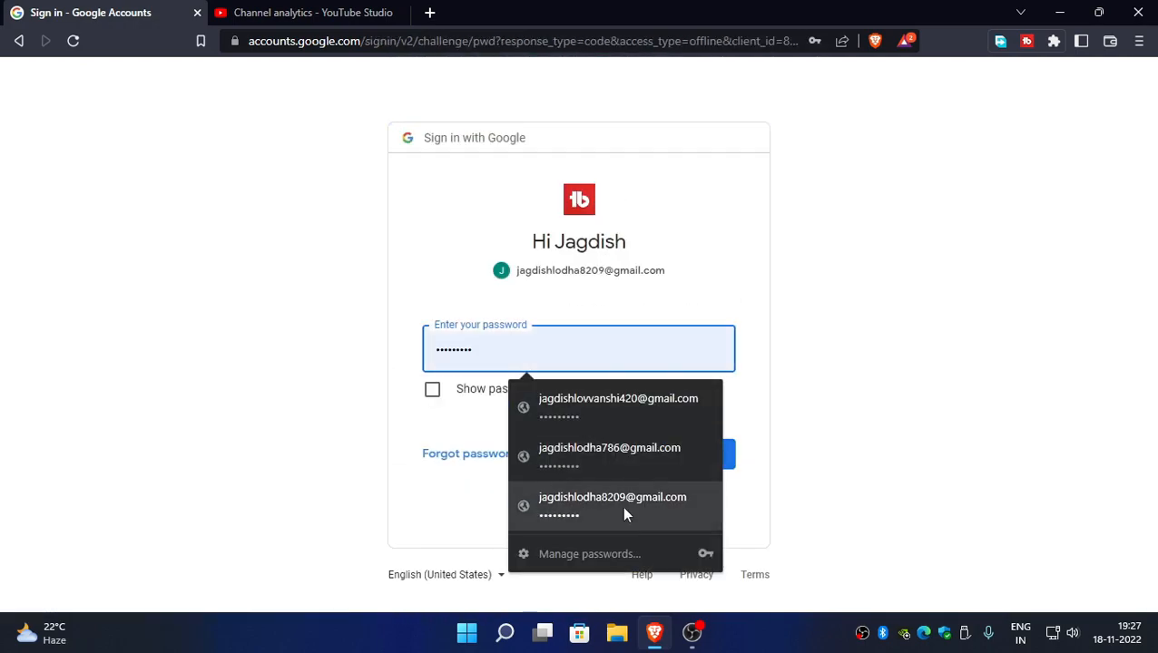
Step: Sign in with the saved password and chosen account, then allow TubeBuddy YouTube access
left_click(613, 497)
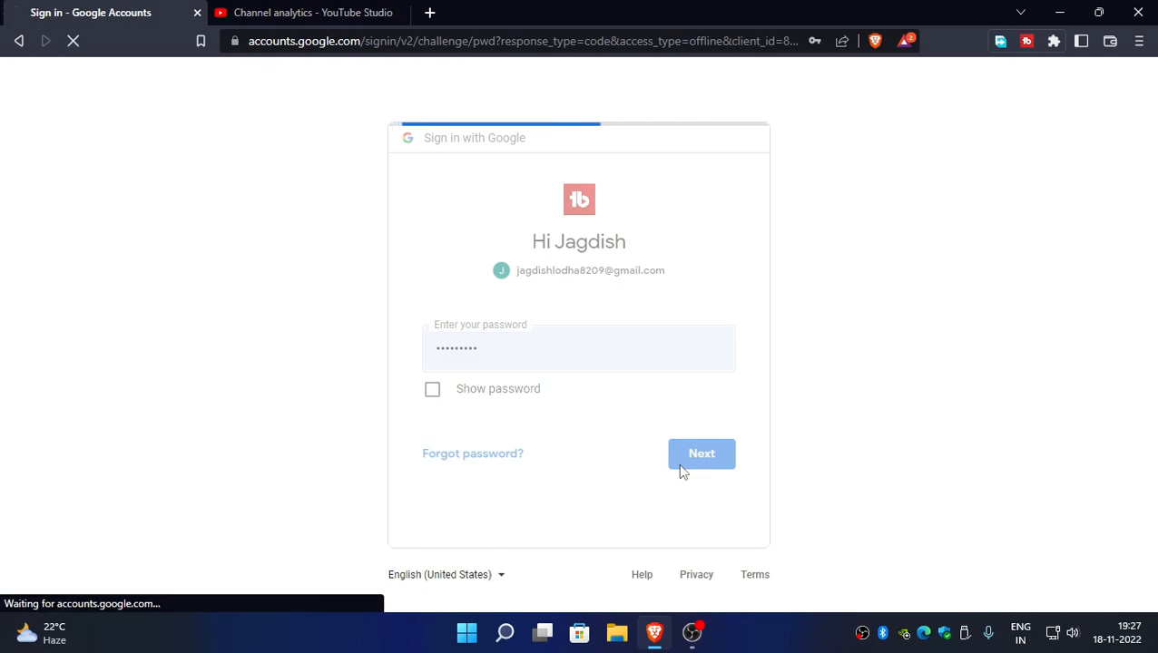
left_click(701, 454)
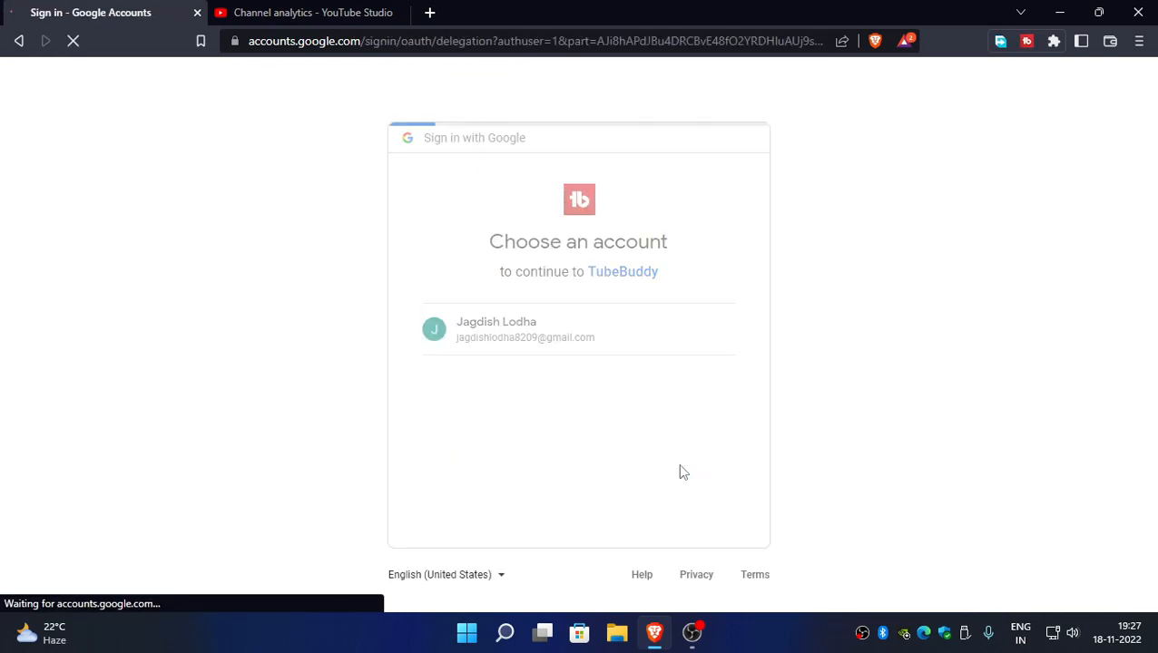
left_click(524, 329)
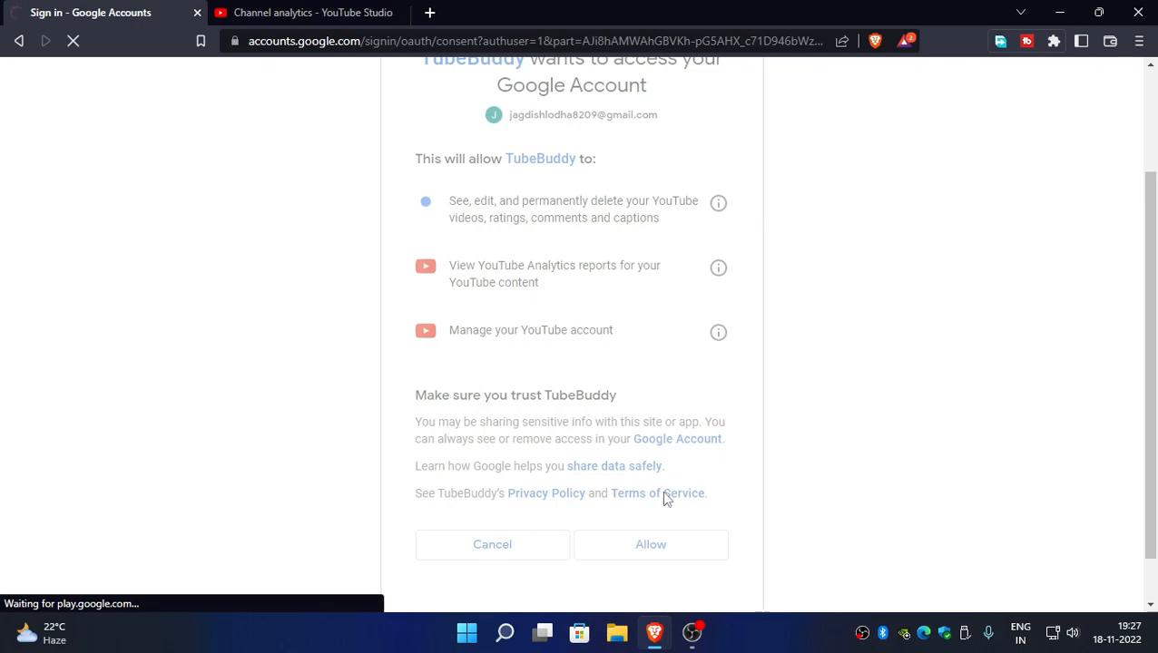
left_click(651, 544)
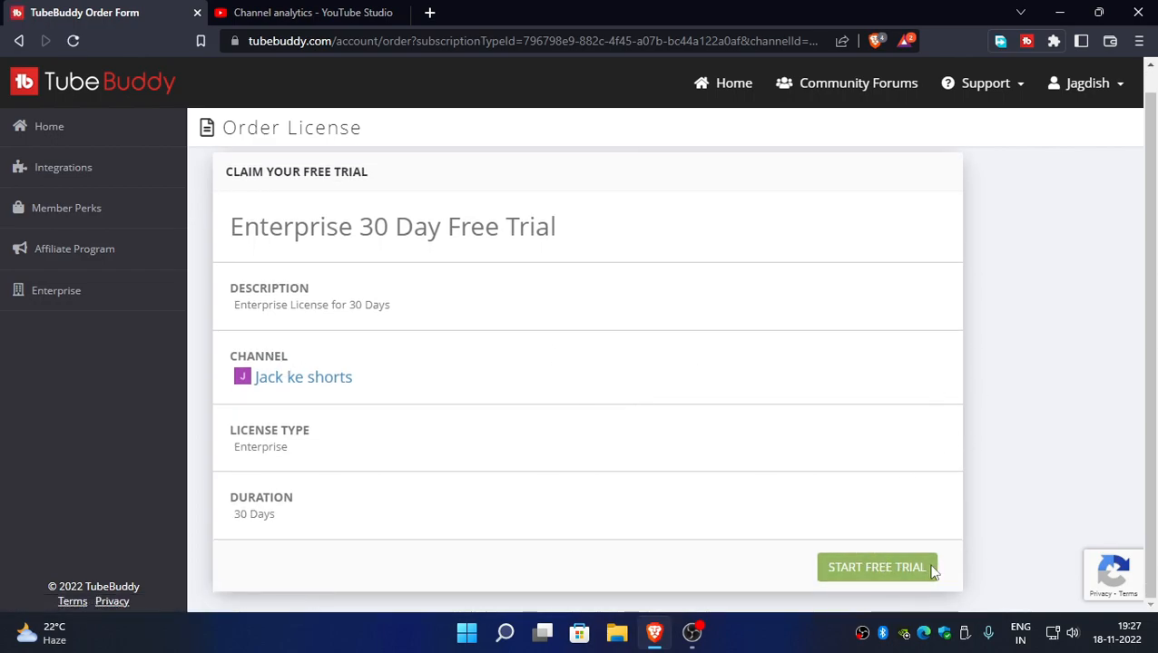
mouse_move(613, 236)
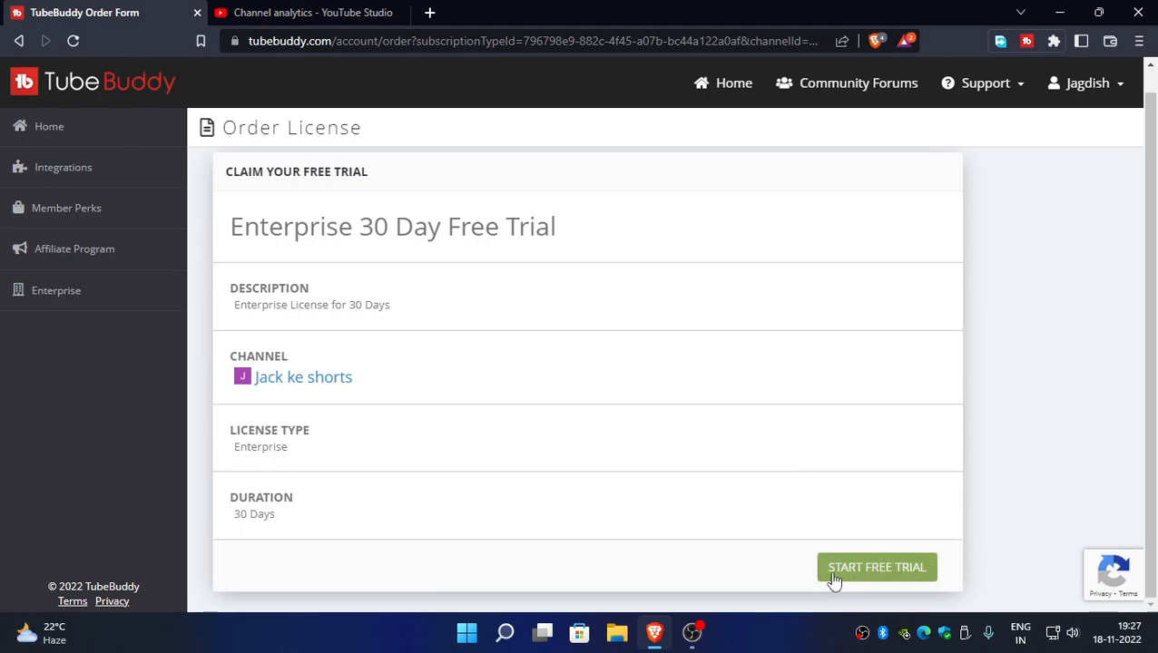
mouse_move(857, 594)
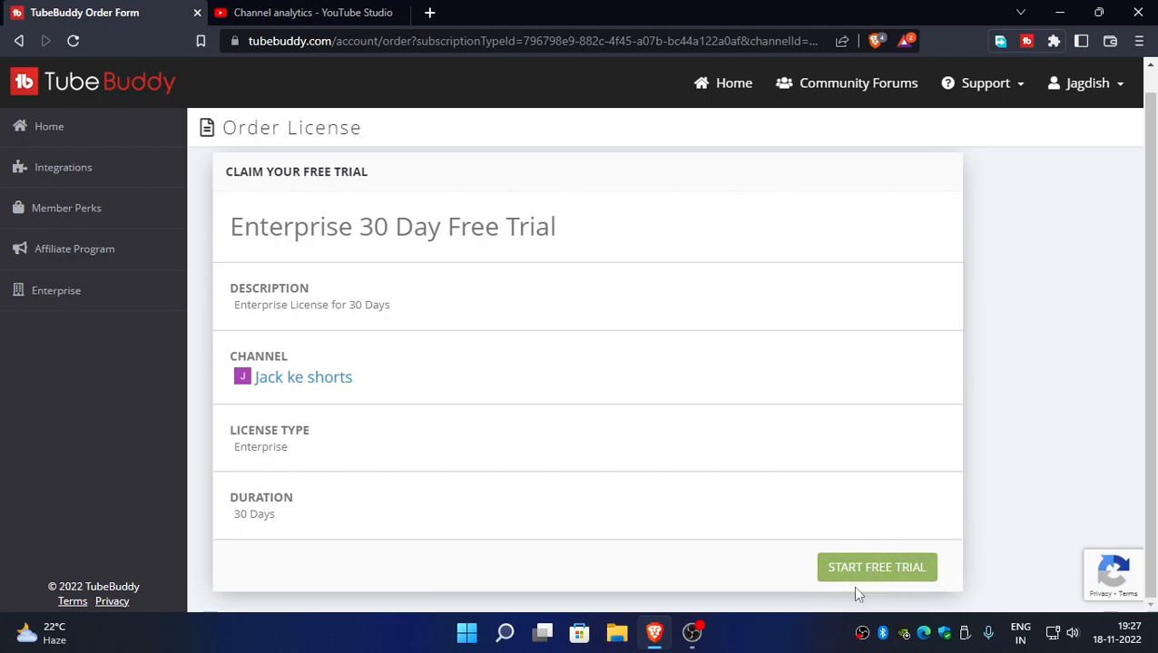
mouse_move(784, 590)
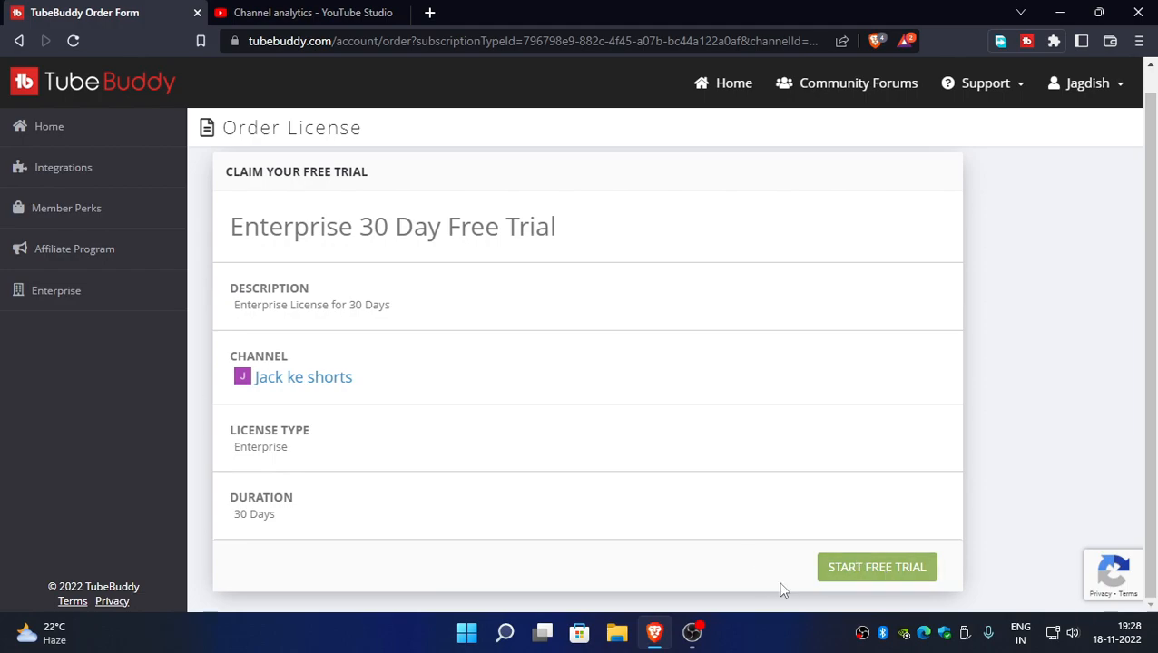